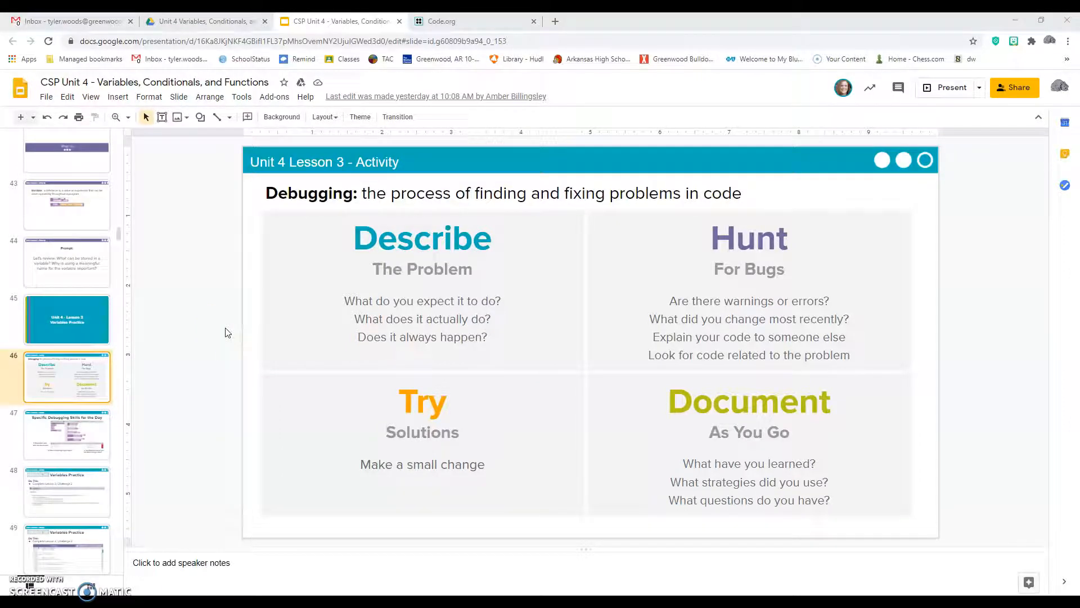
- Open level 2 of Lesson 3: Variables Practice, then start Google Classroom in a new tab
click(474, 20)
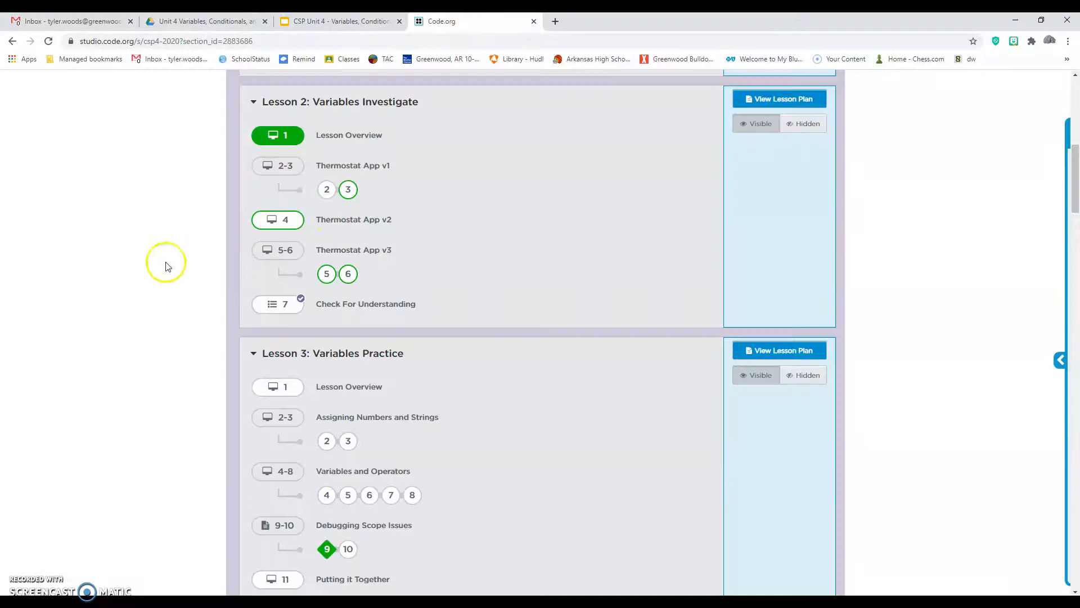
mouse_move(155, 275)
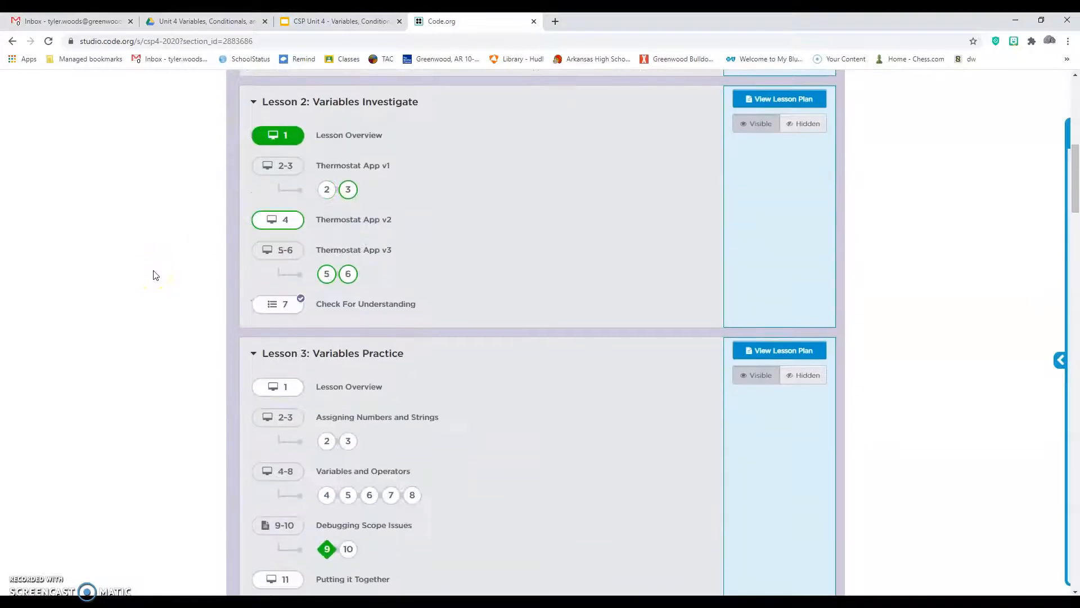
scroll(down, 3)
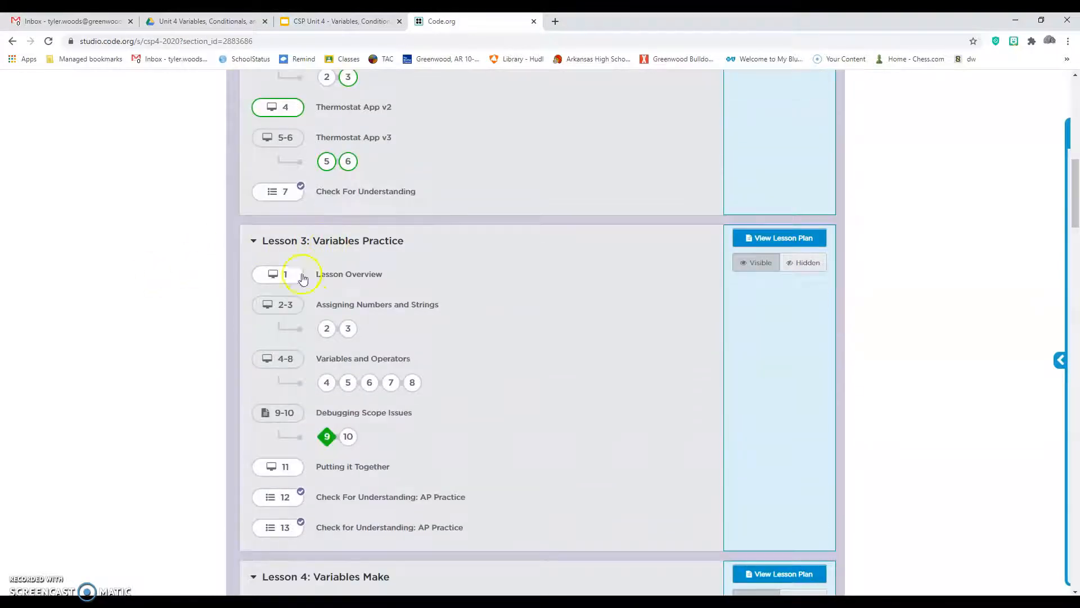
click(277, 273)
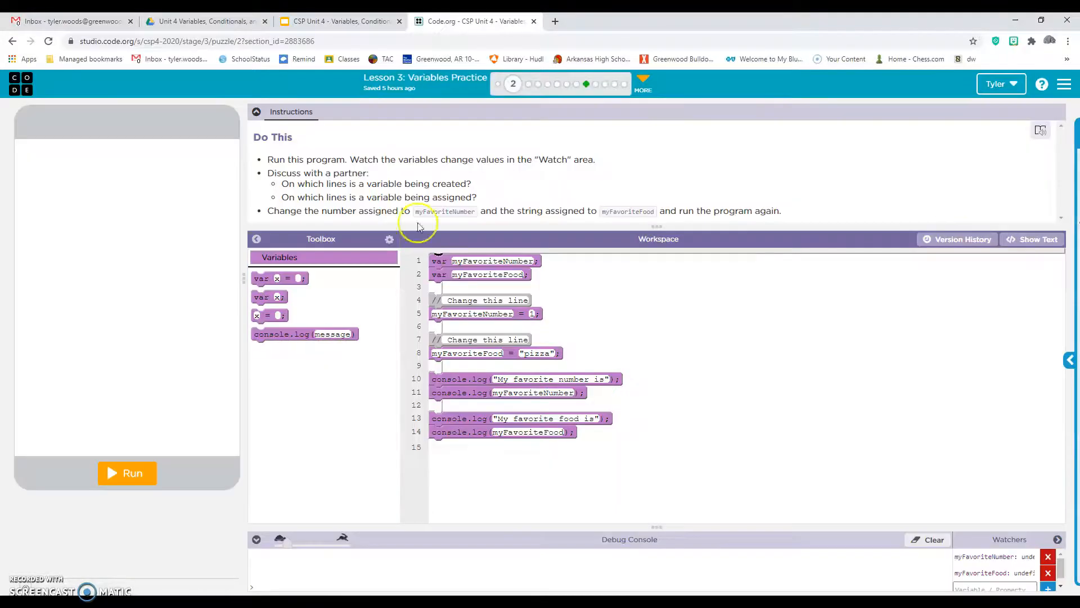
click(641, 20)
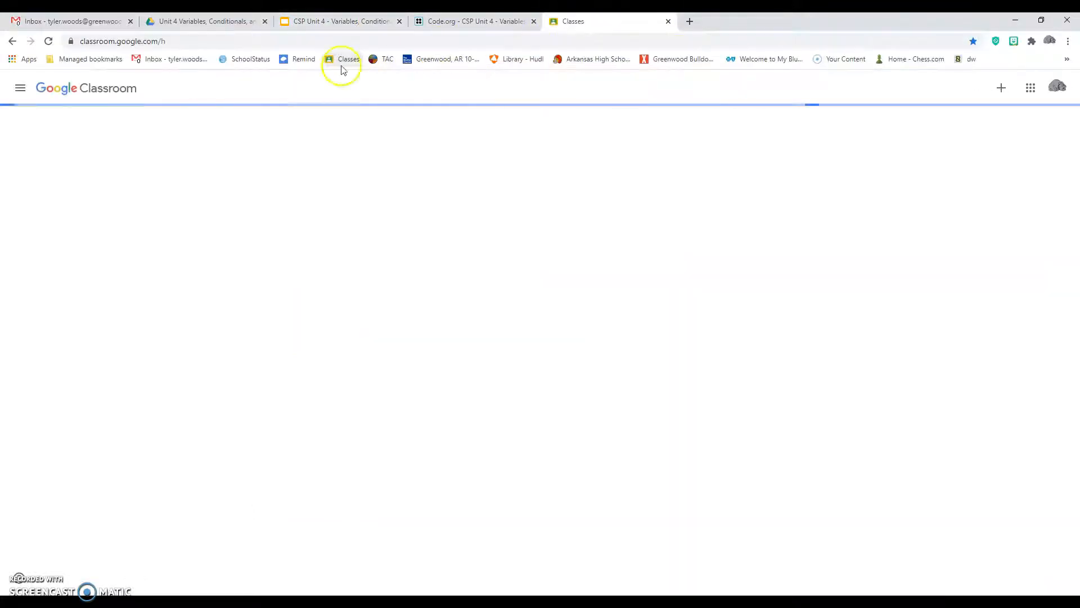
- Open the 4.3 Variables Practice assignment's instructions and its attached worksheet Google Doc
click(340, 59)
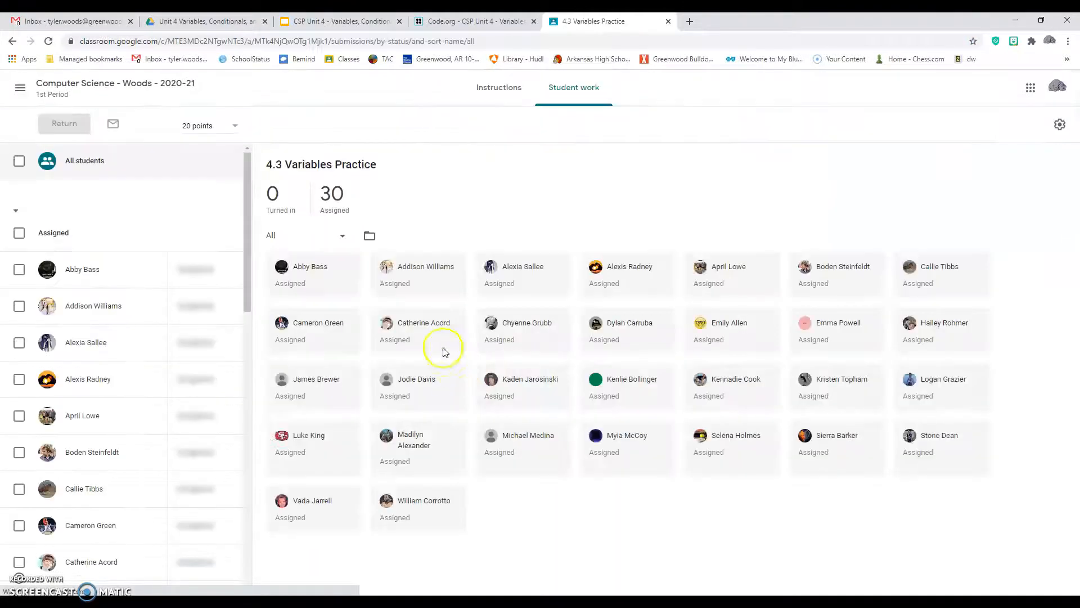
click(499, 87)
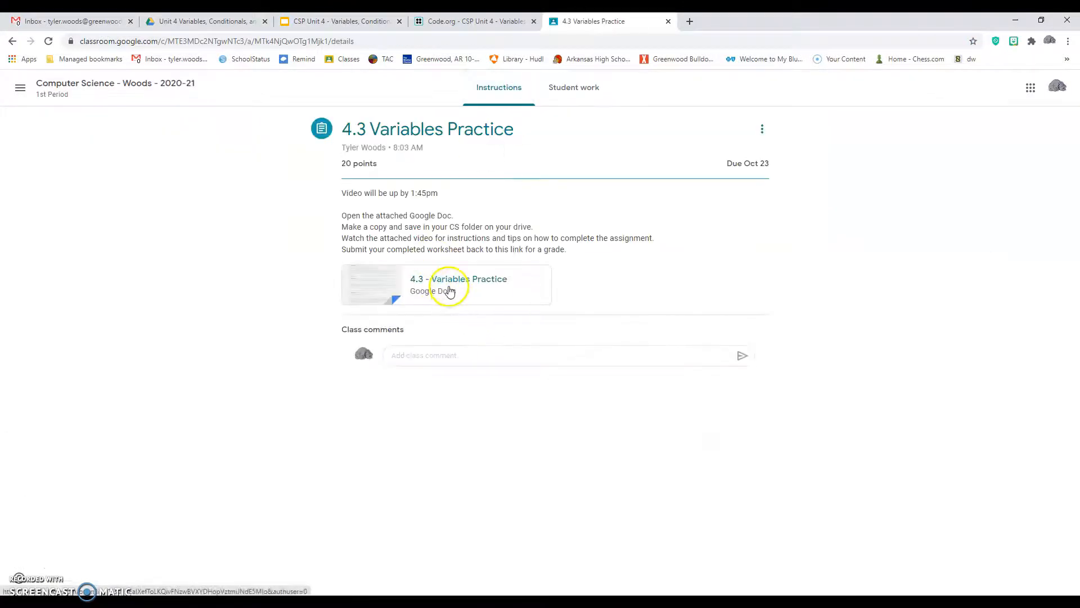
click(447, 284)
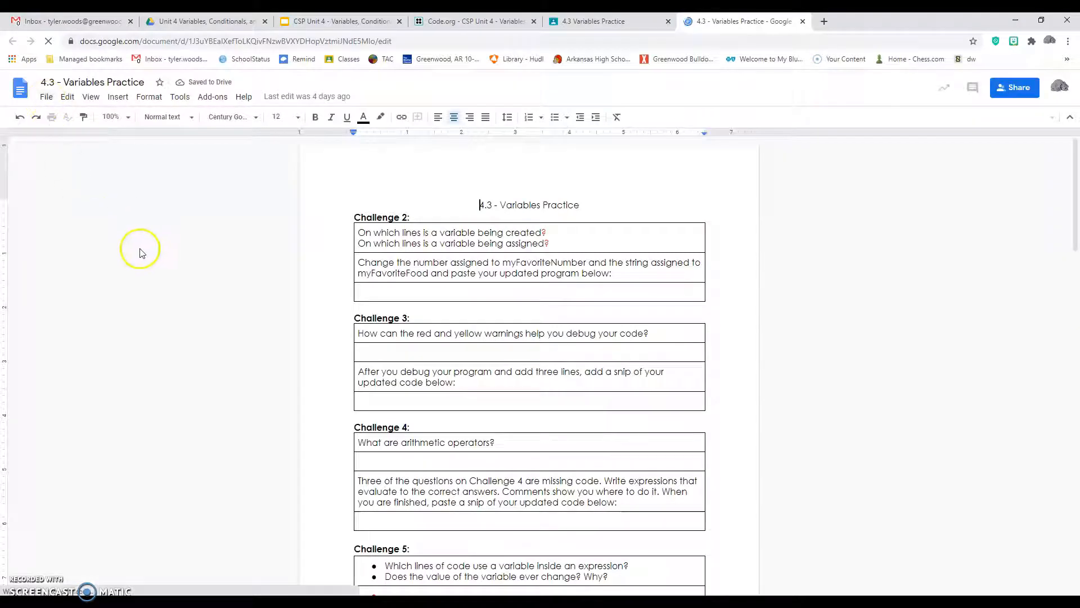
- Review the worksheet's challenge questions, then return to the Code.org level 2 puzzle
scroll(down, 3)
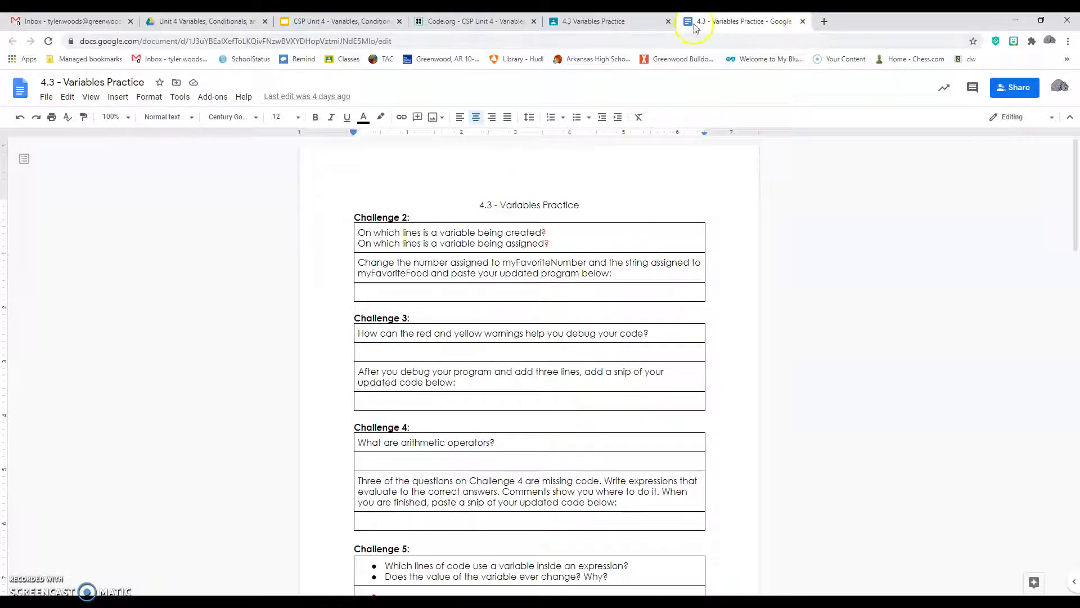
click(474, 21)
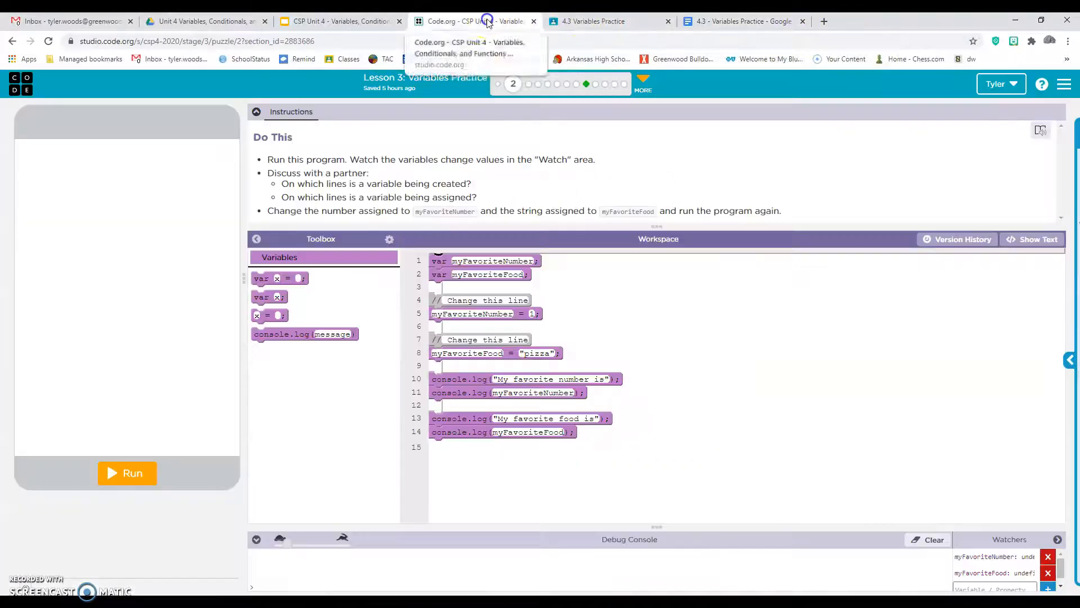
click(338, 20)
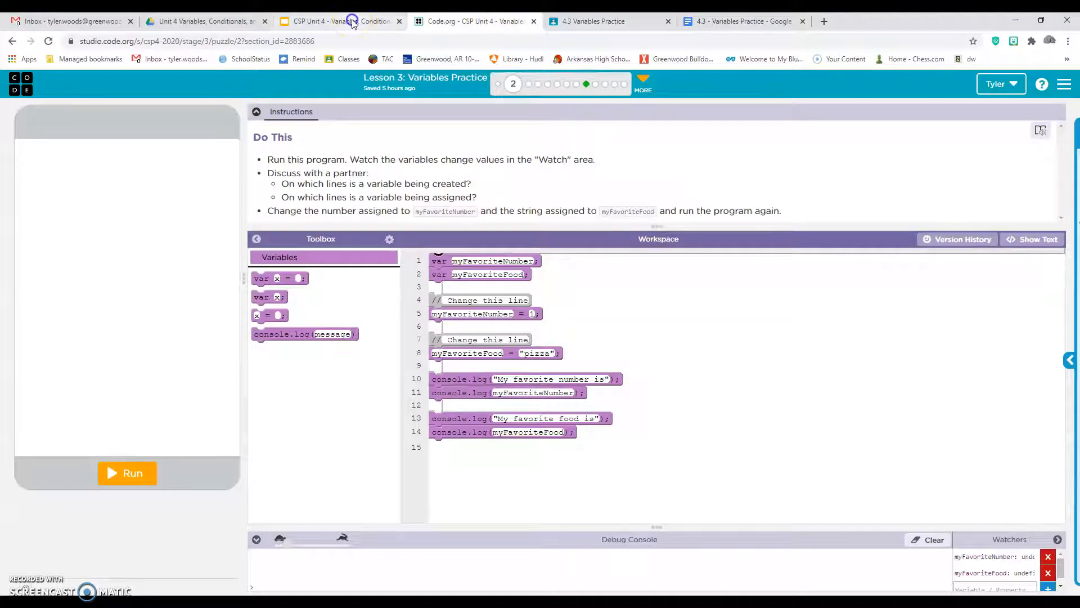
- Advance the Unit 4 Lesson 3 deck to the Specific Debugging Skills slide
click(338, 20)
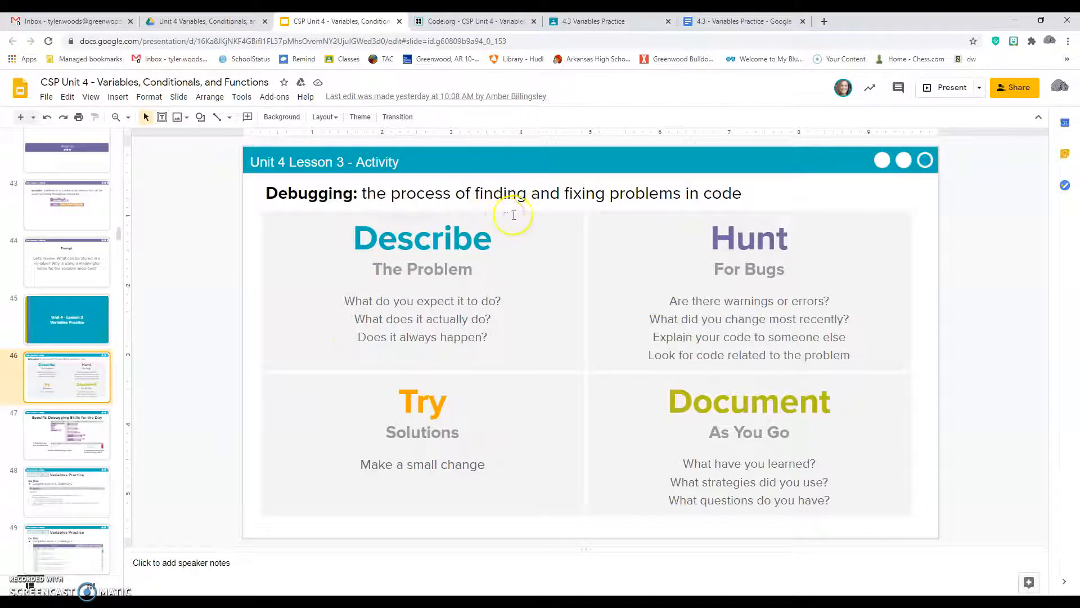
mouse_move(578, 256)
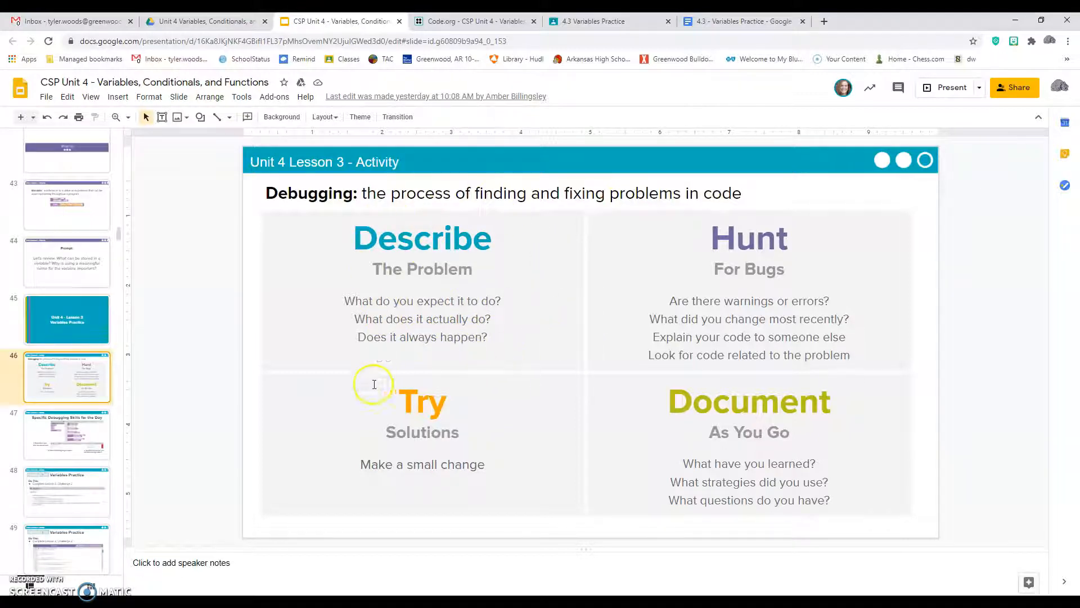
mouse_move(606, 393)
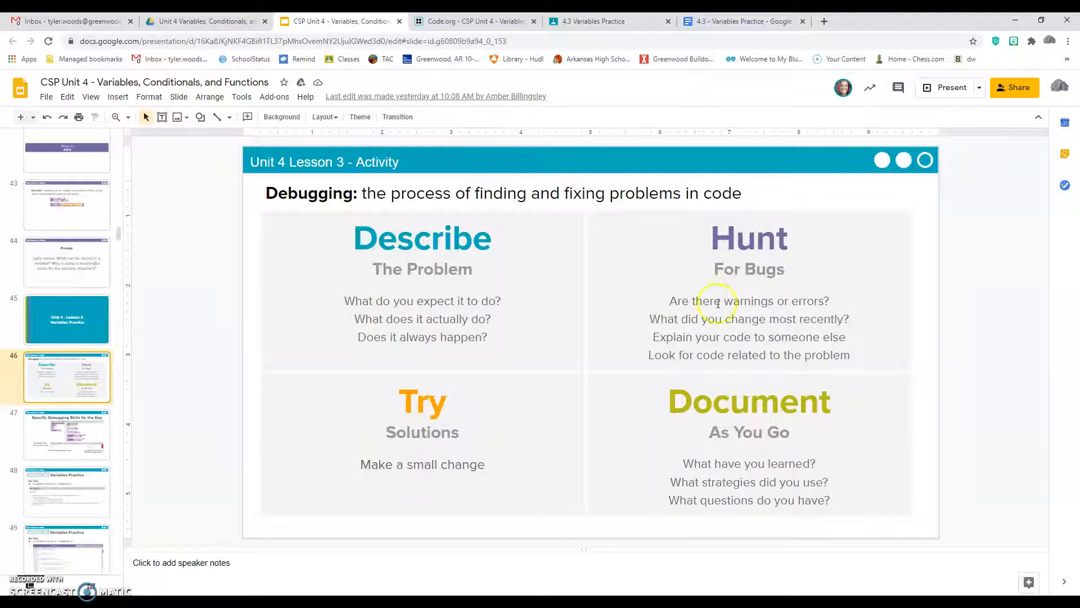
mouse_move(679, 348)
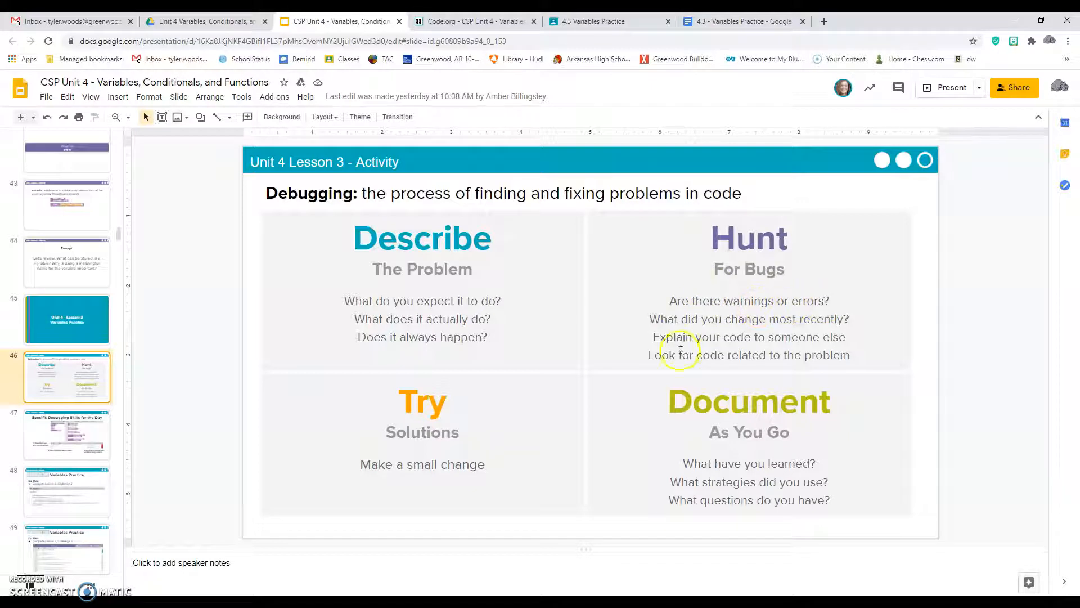
mouse_move(600, 401)
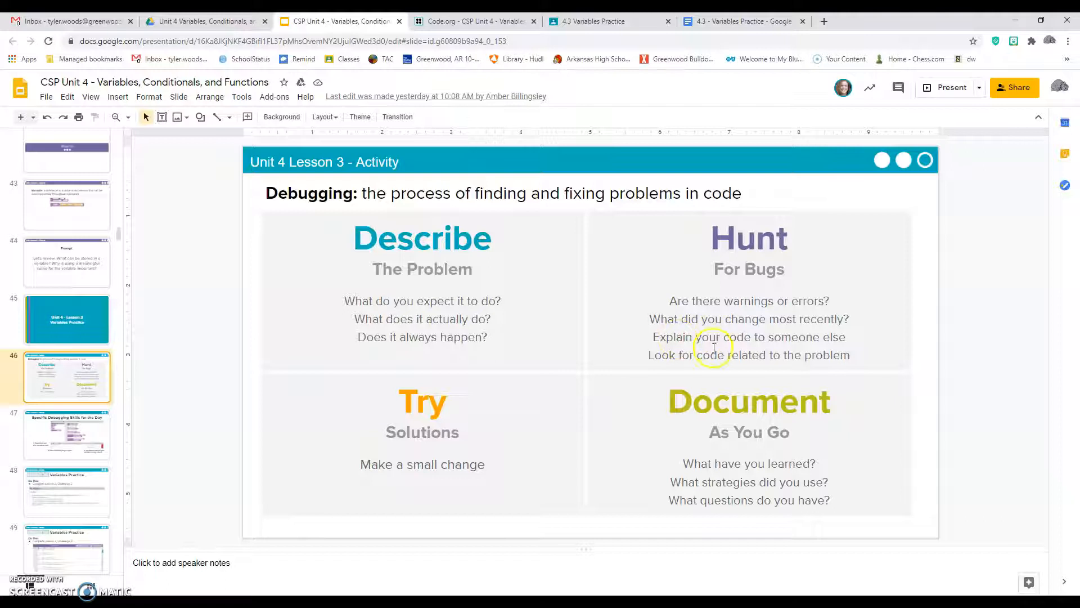
mouse_move(732, 280)
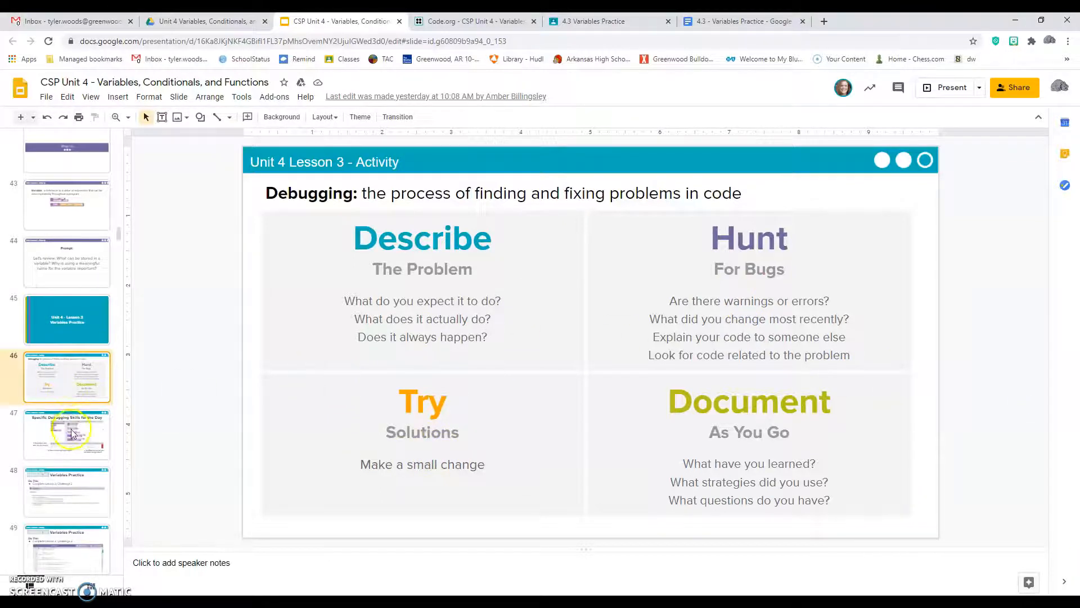
click(66, 434)
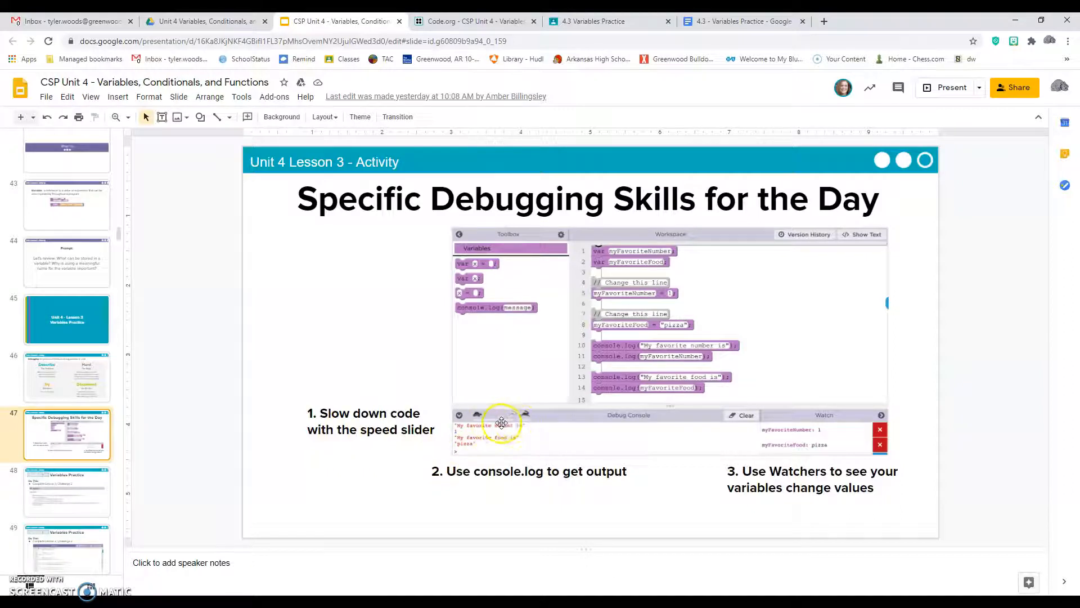
mouse_move(483, 520)
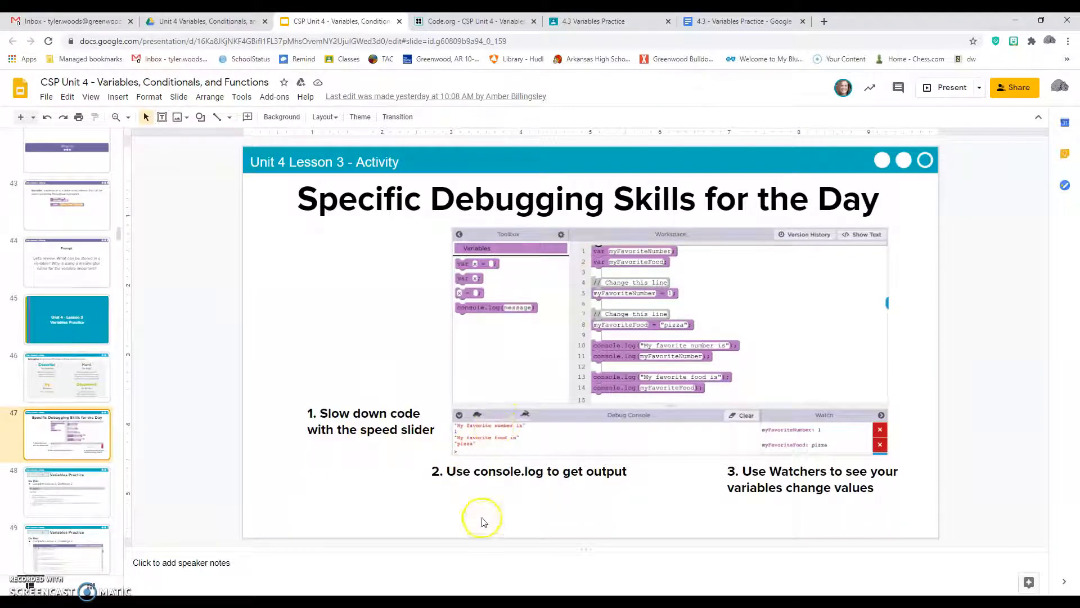
mouse_move(510, 484)
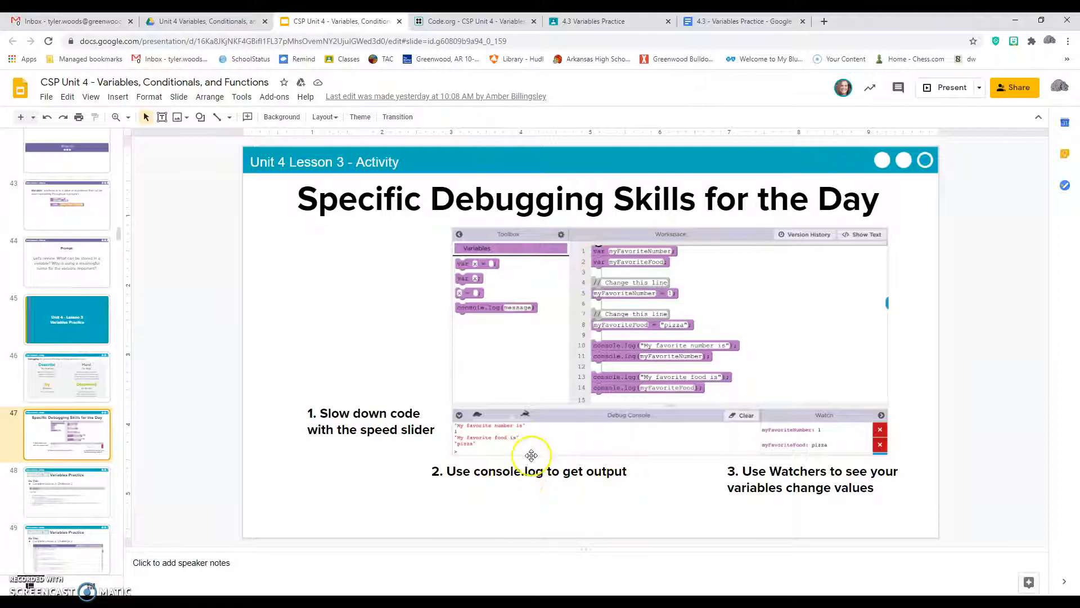
mouse_move(523, 447)
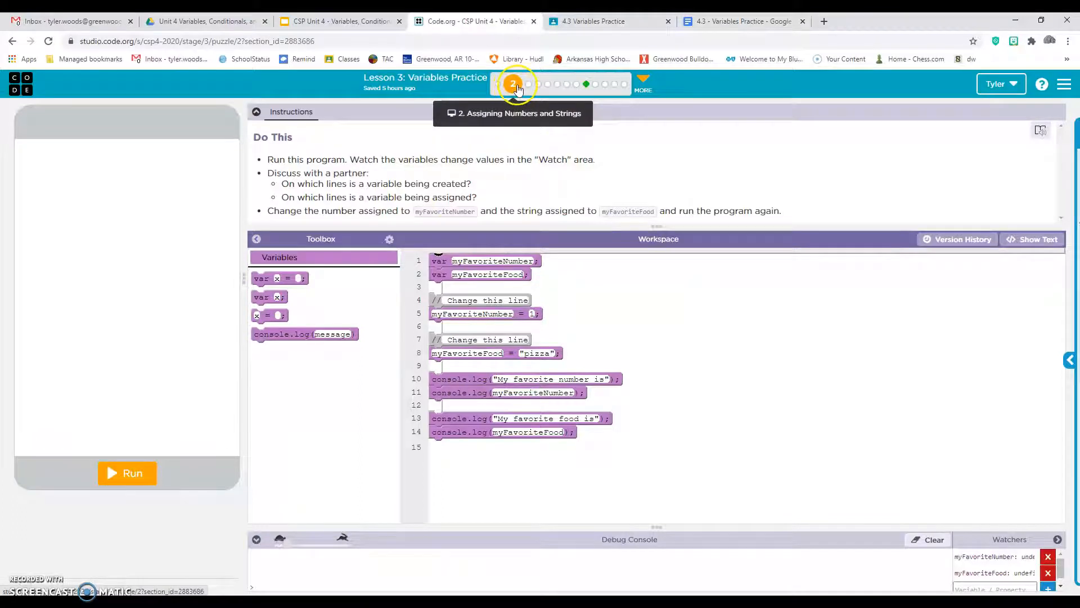
click(741, 21)
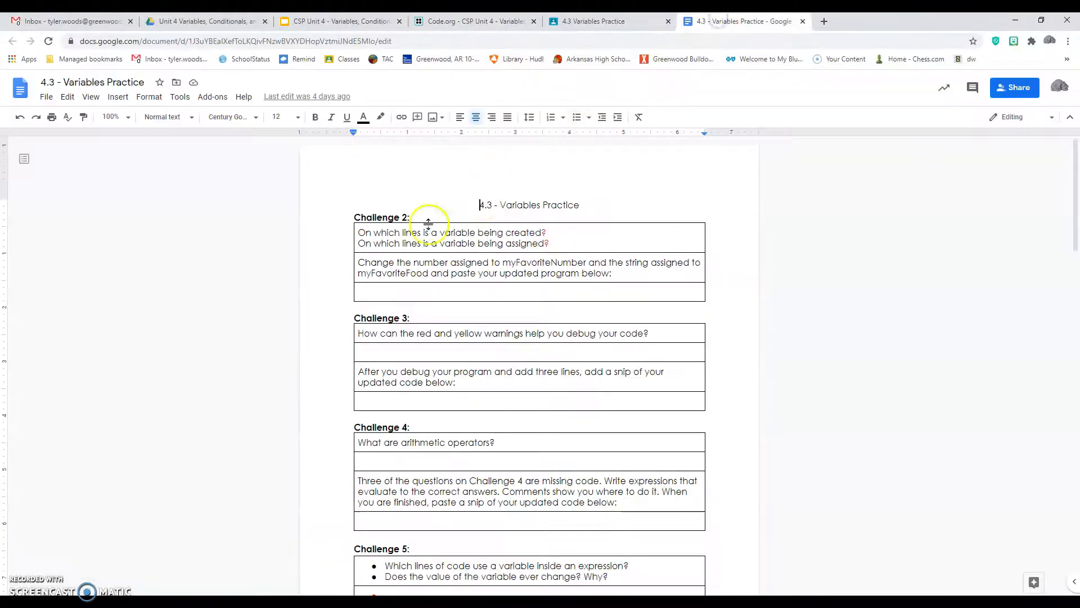
mouse_move(465, 33)
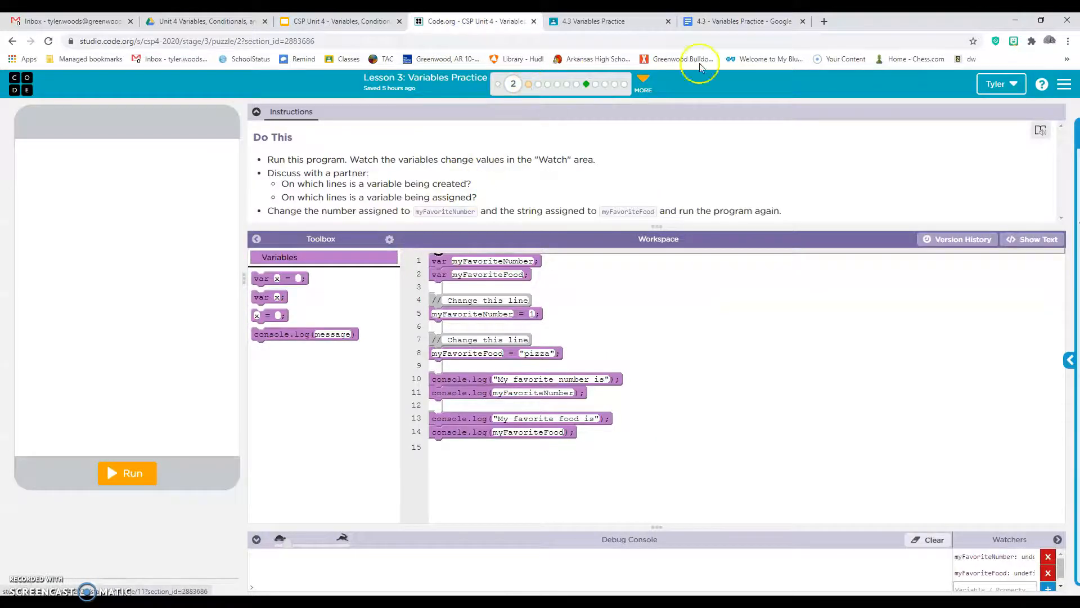
click(741, 21)
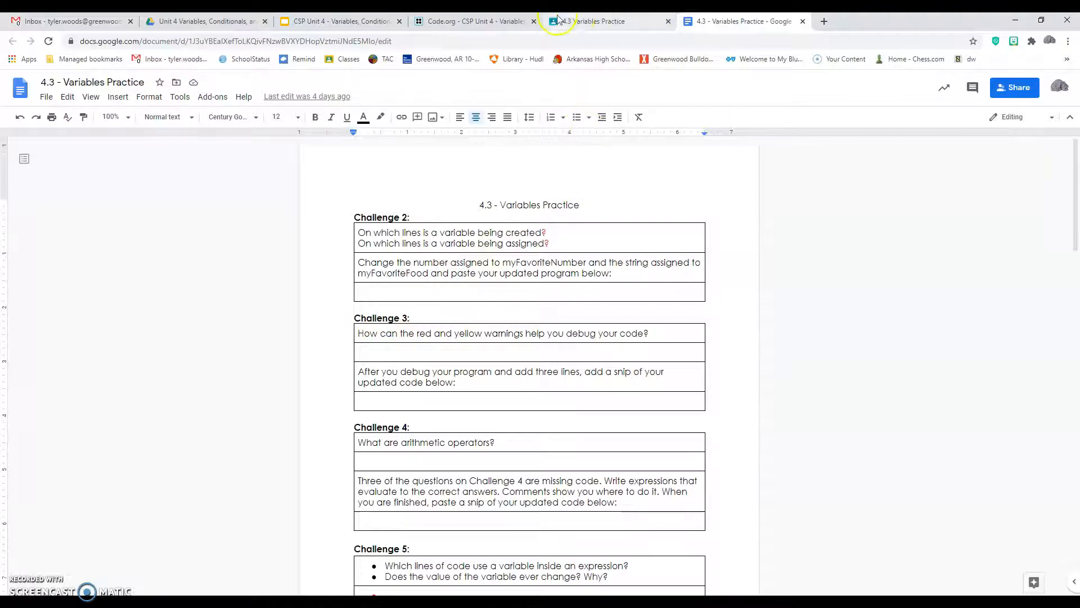
click(473, 20)
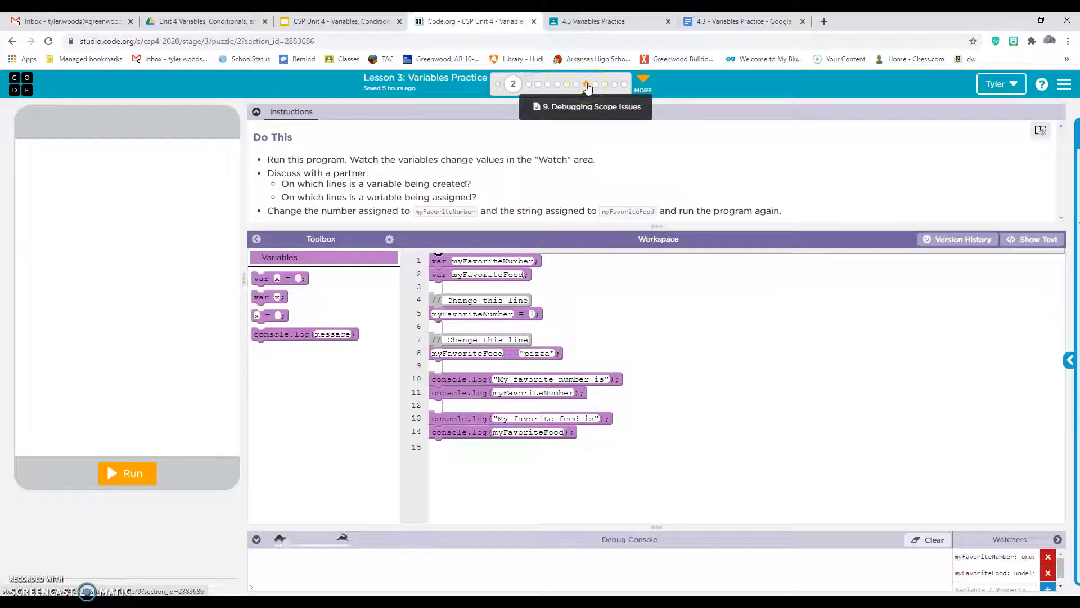
- Open level 9, Debugging Global vs. Local Variables, and review its video and scope explanations
click(587, 83)
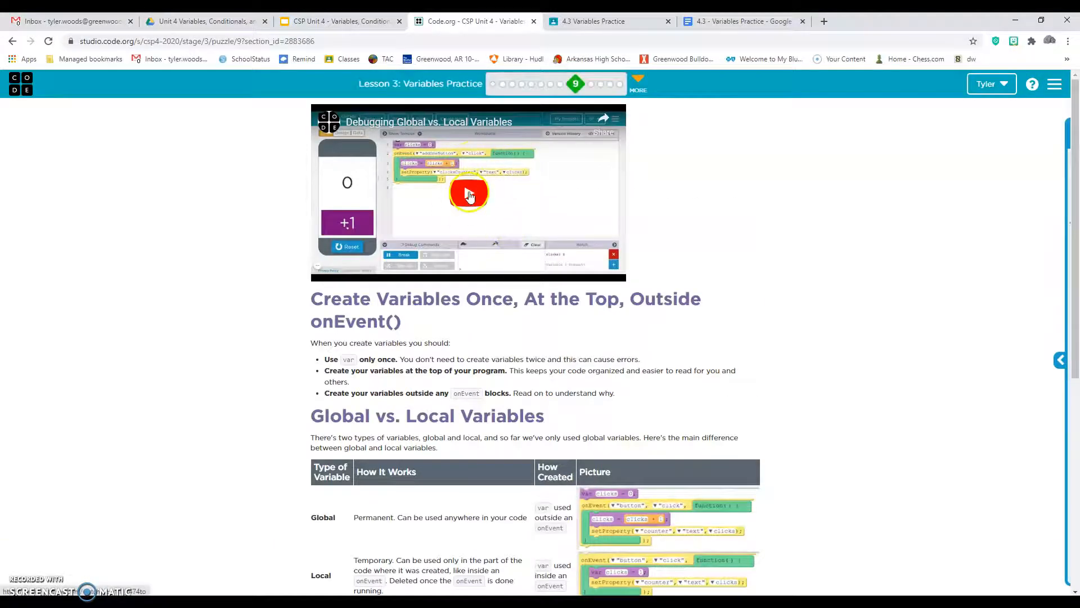
scroll(down, 3)
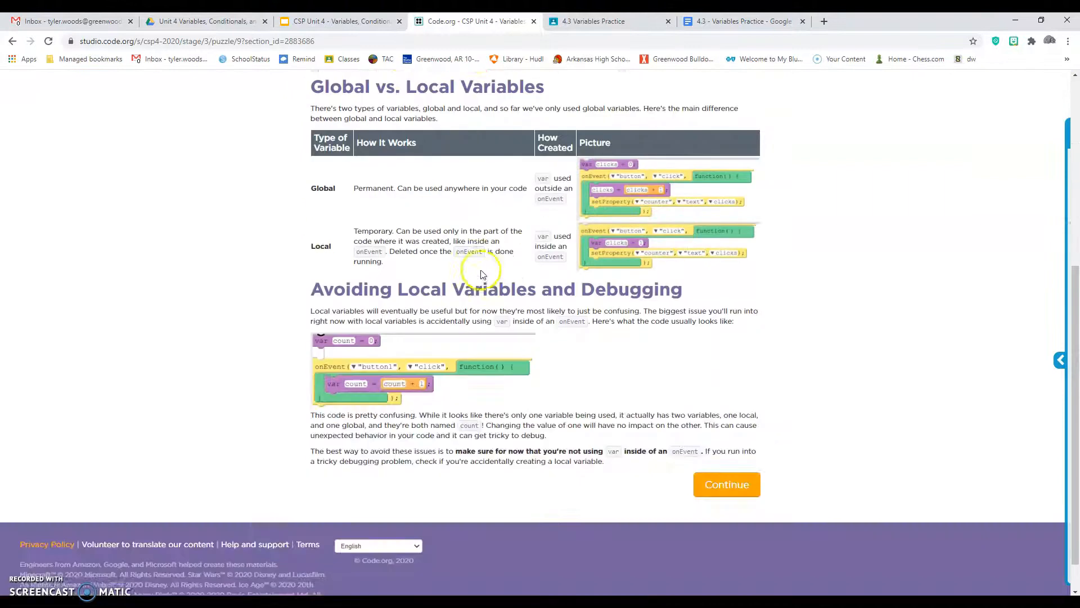
scroll(up, 3)
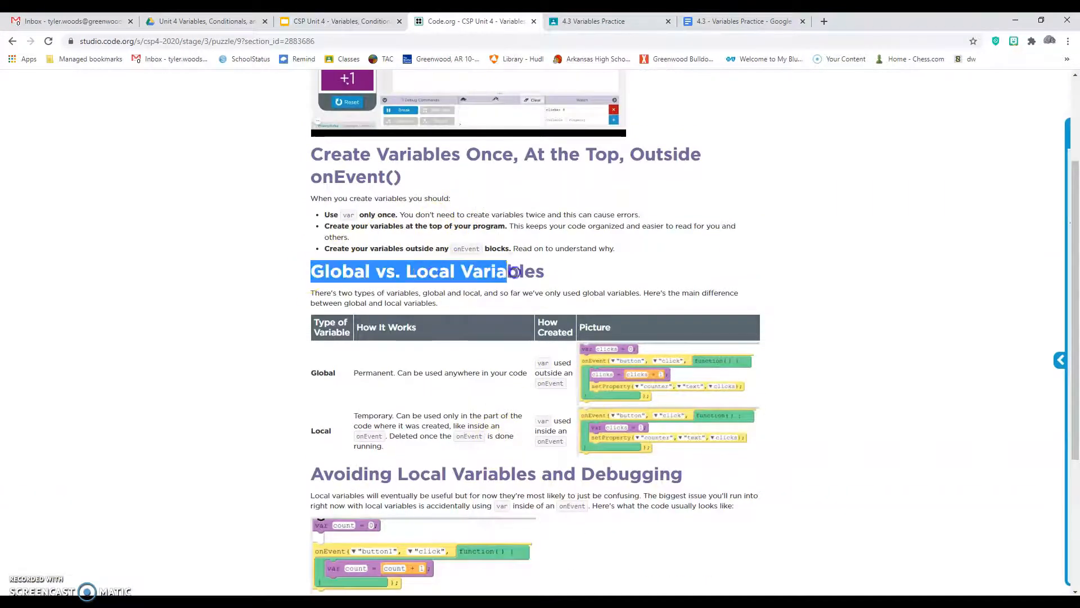
scroll(down, 3)
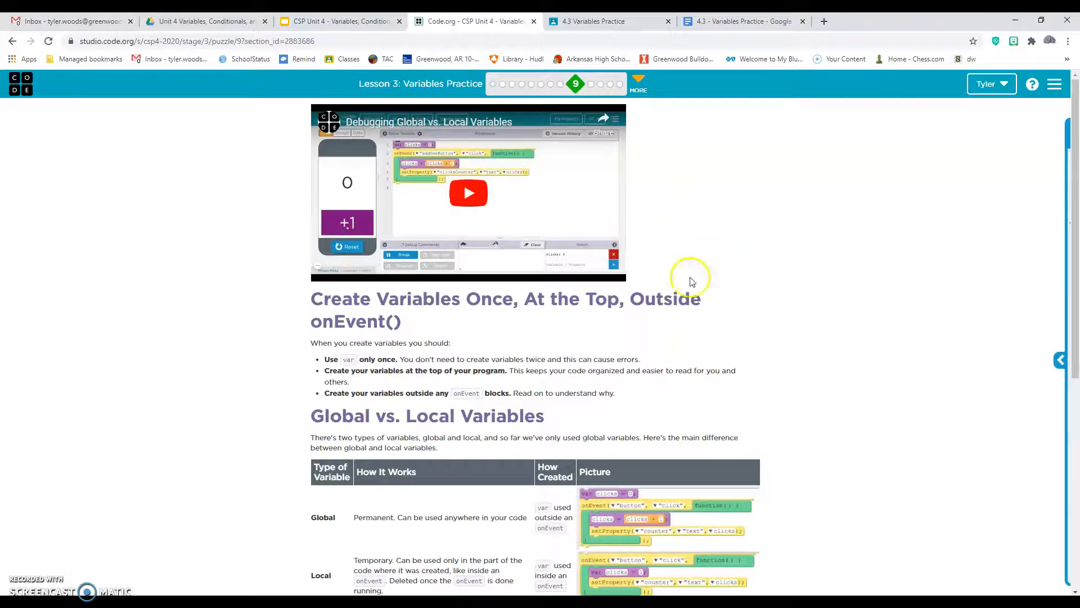
mouse_move(652, 207)
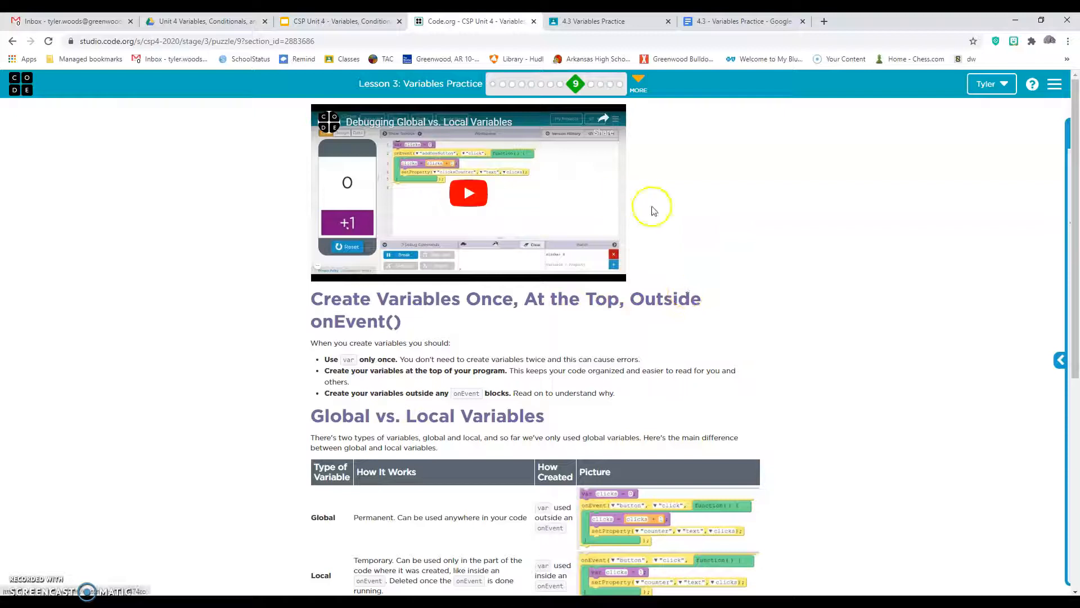
mouse_move(648, 213)
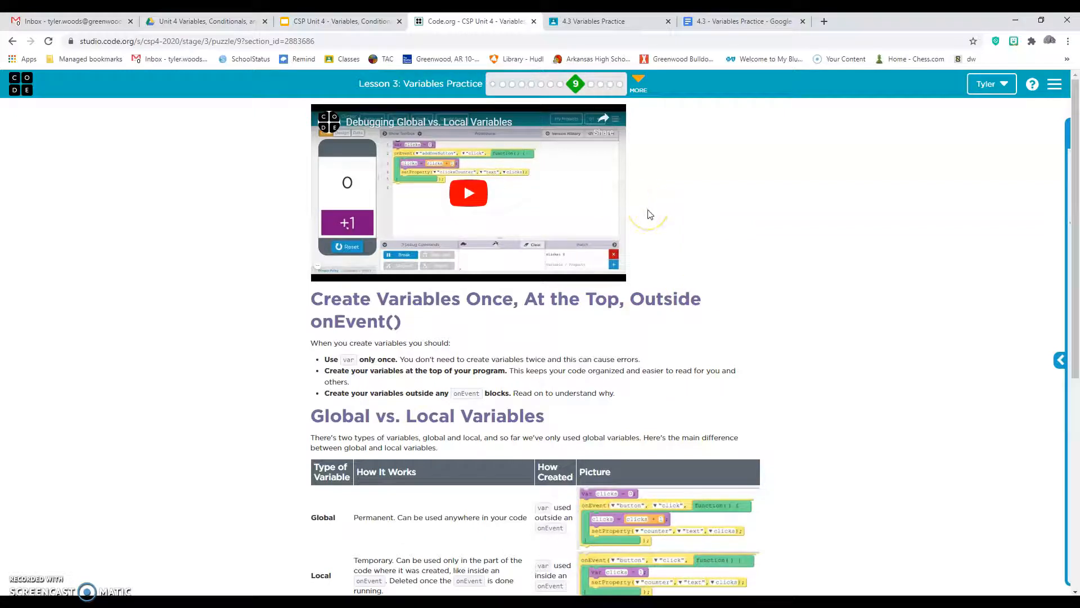
mouse_move(660, 198)
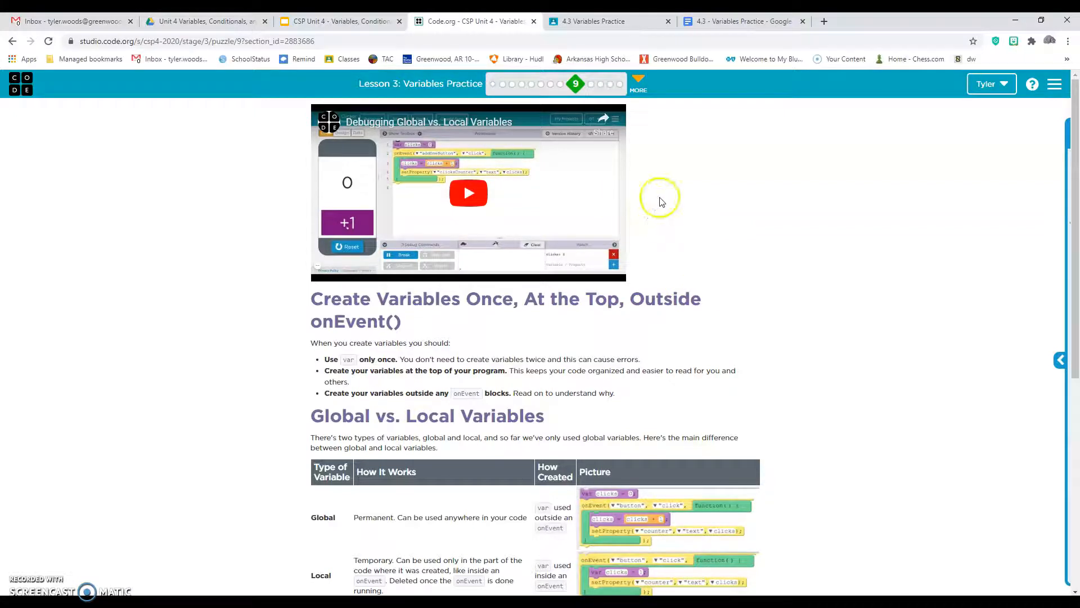
mouse_move(650, 184)
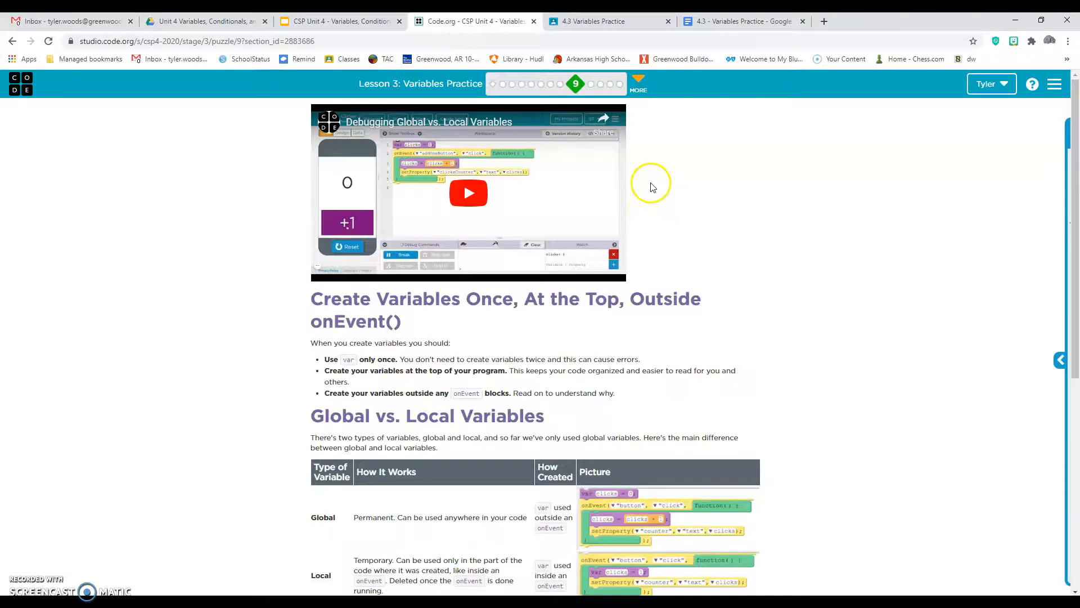